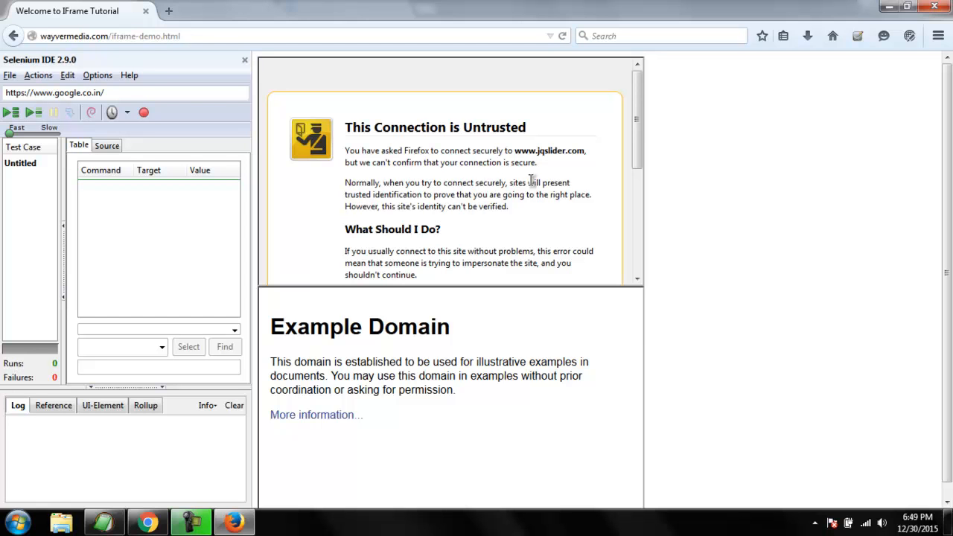
mouse_move(769, 208)
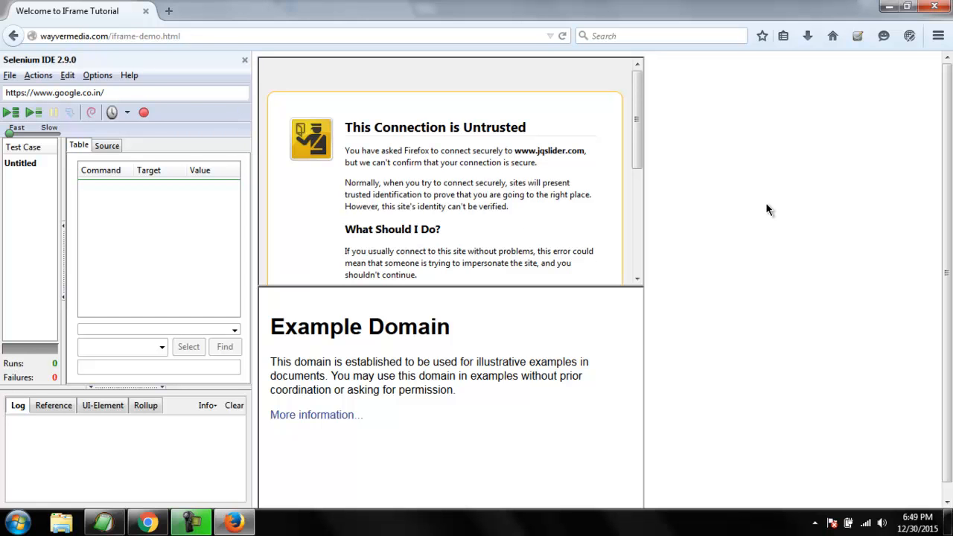
mouse_move(622, 257)
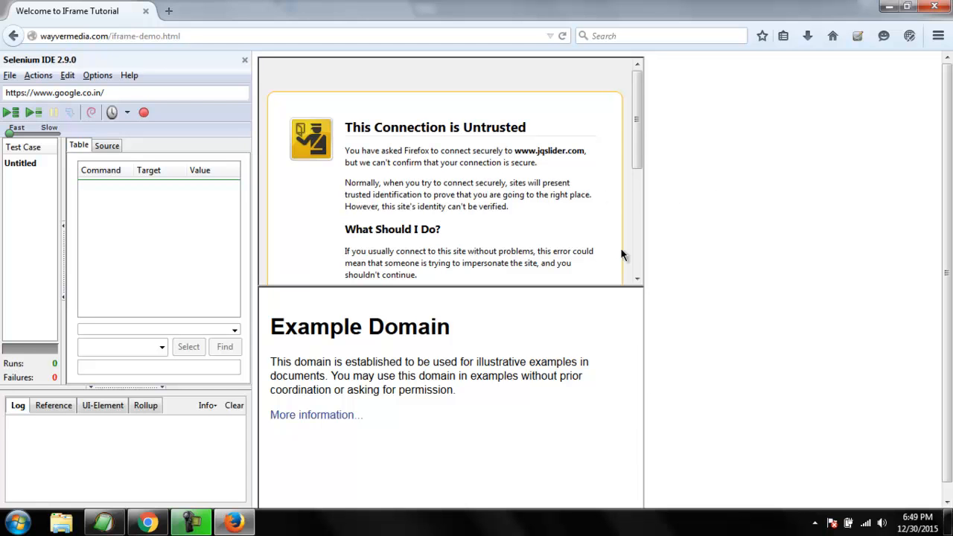
mouse_move(629, 352)
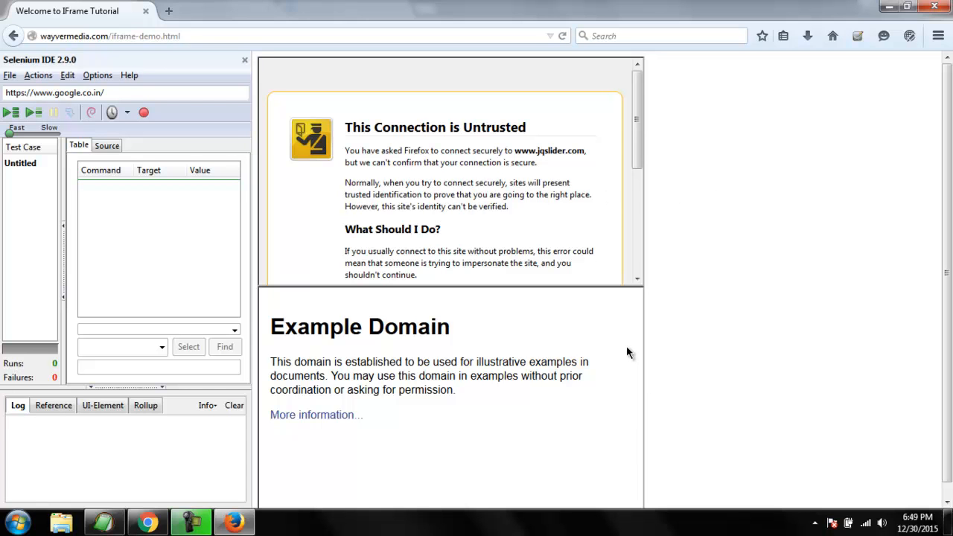
mouse_move(596, 226)
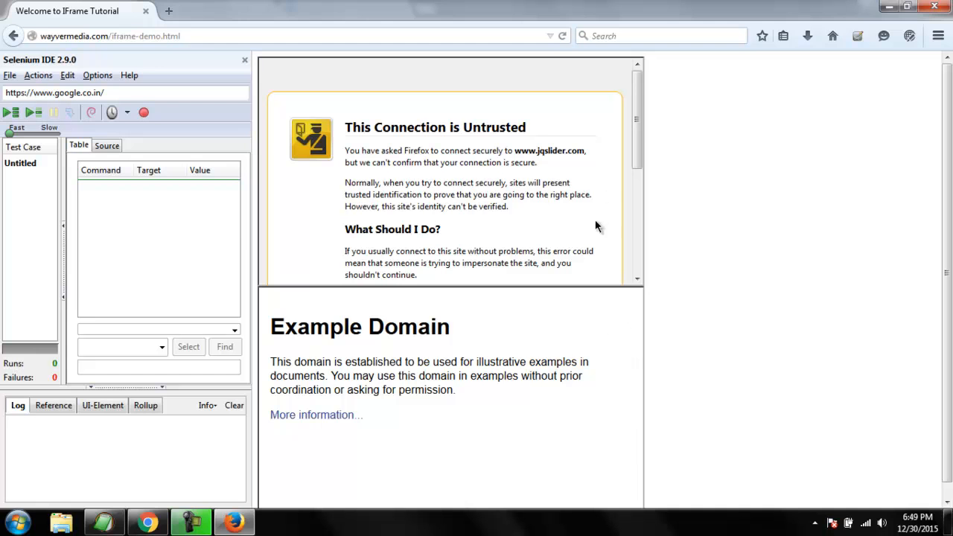
mouse_move(289, 295)
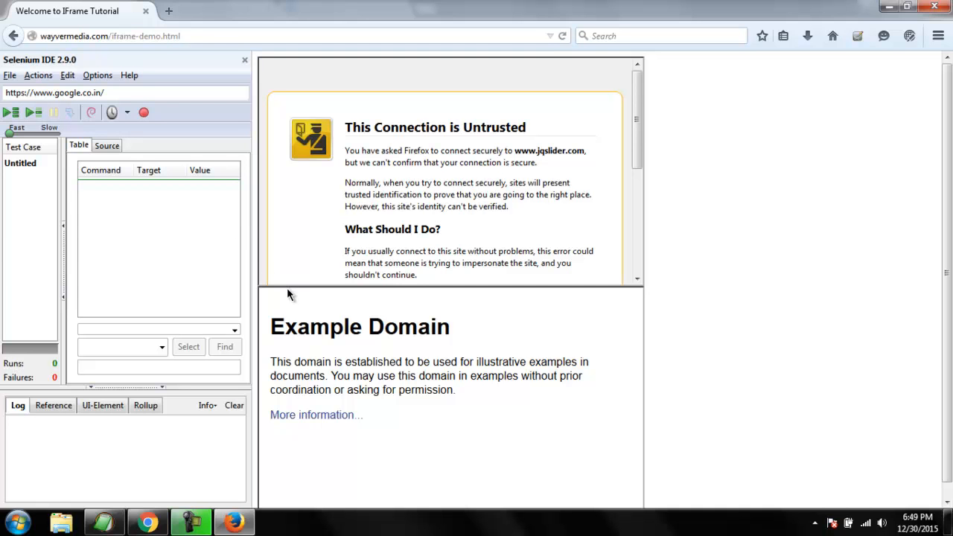
mouse_move(505, 241)
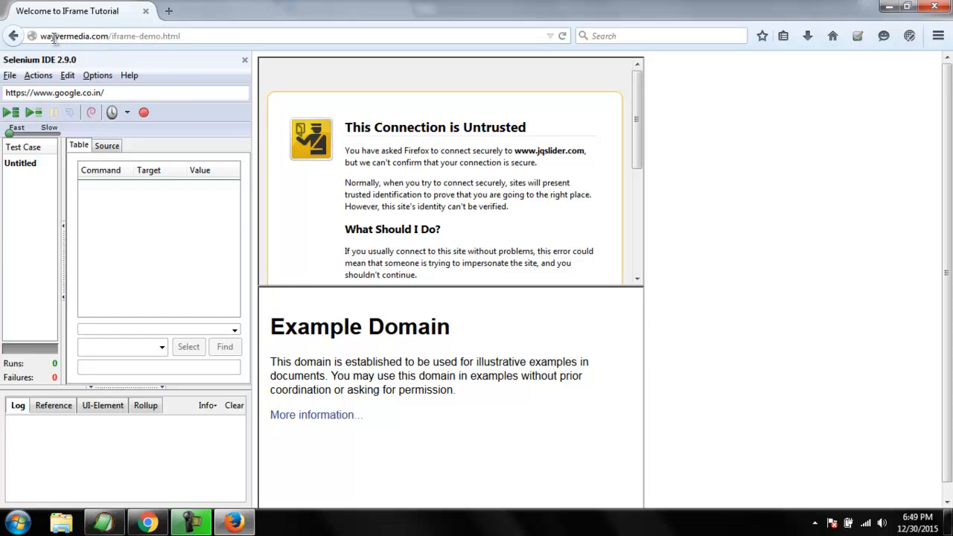
Step: Inspect the iframe demo page's HTML source to read the second iframe's name attribute
click(112, 36)
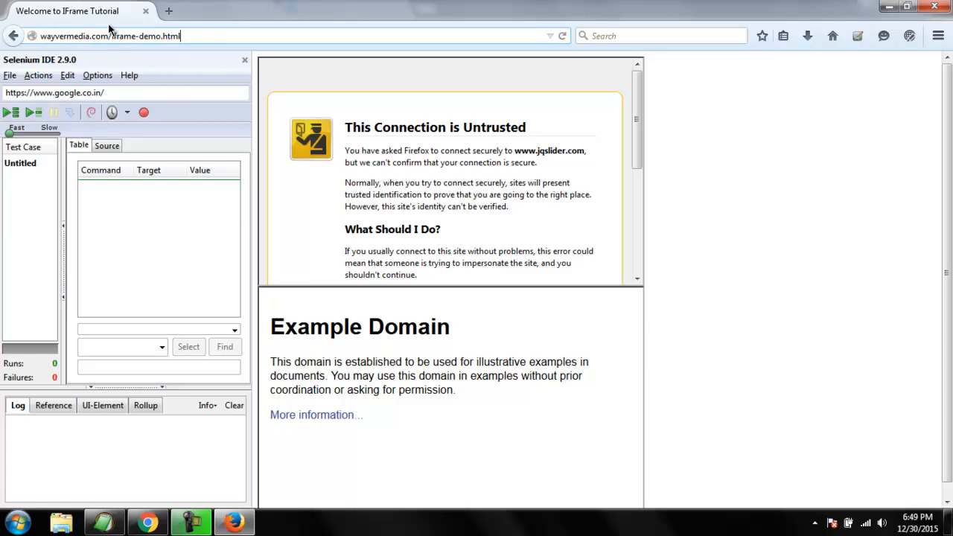
mouse_move(143, 54)
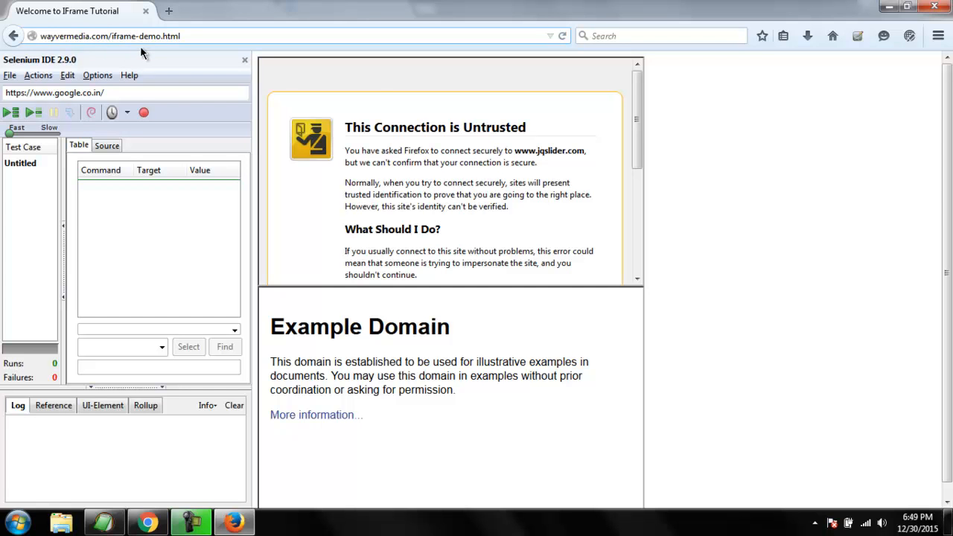
mouse_move(698, 179)
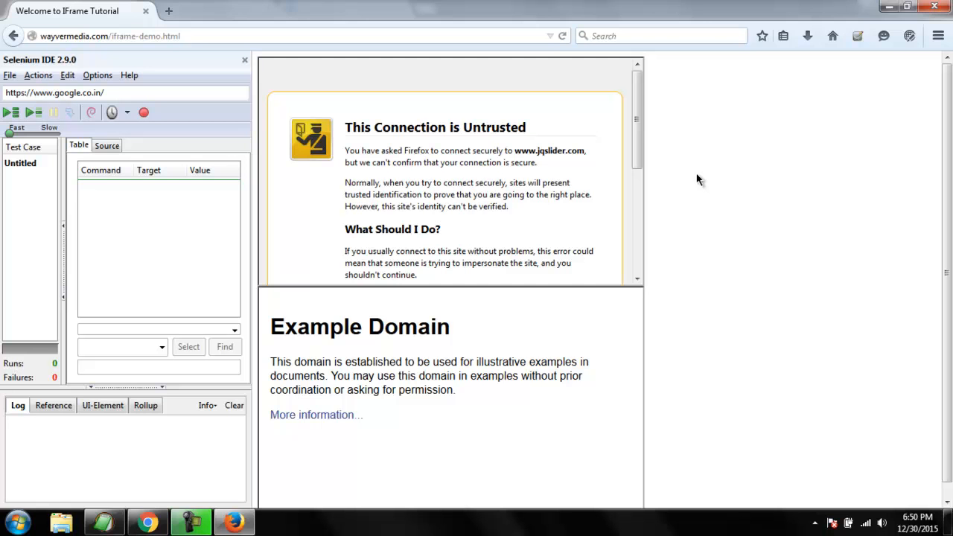
mouse_move(682, 134)
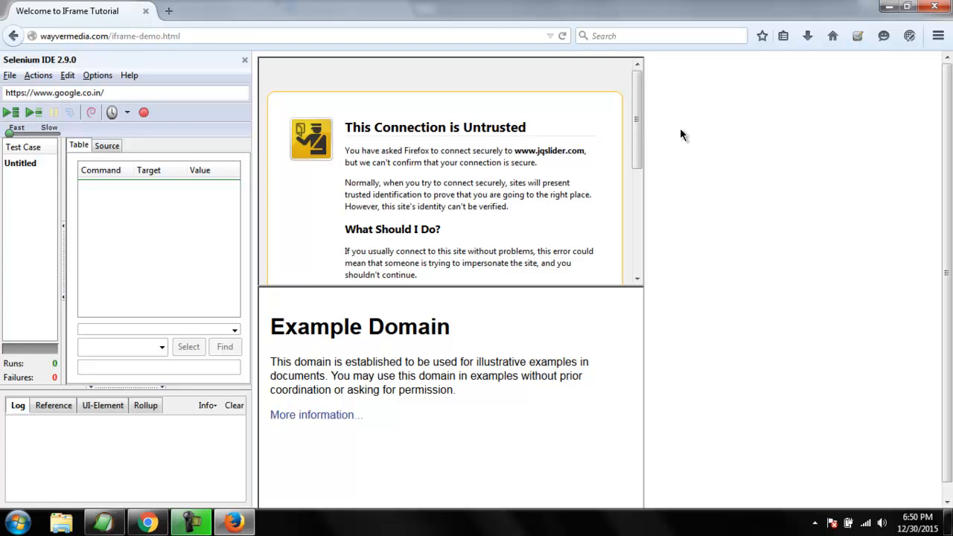
right_click(682, 134)
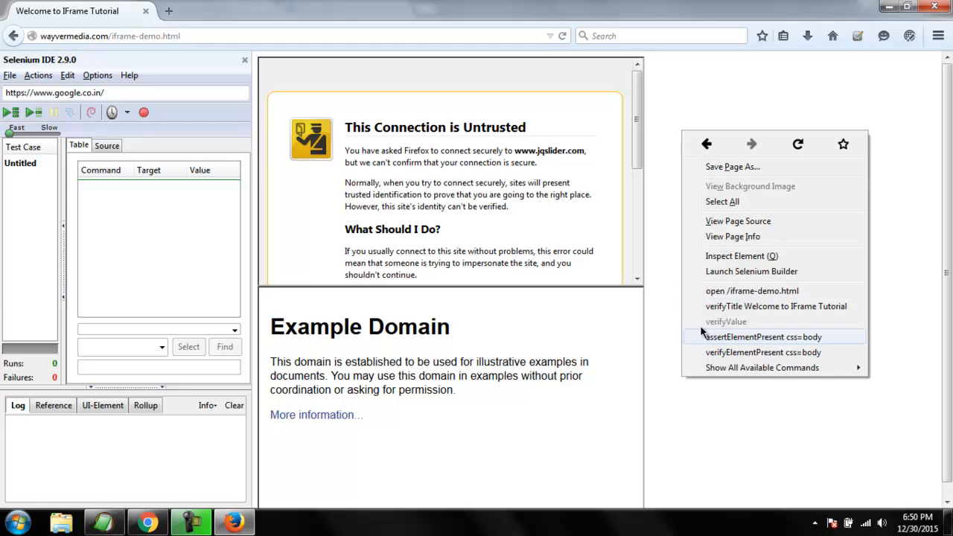
click(742, 277)
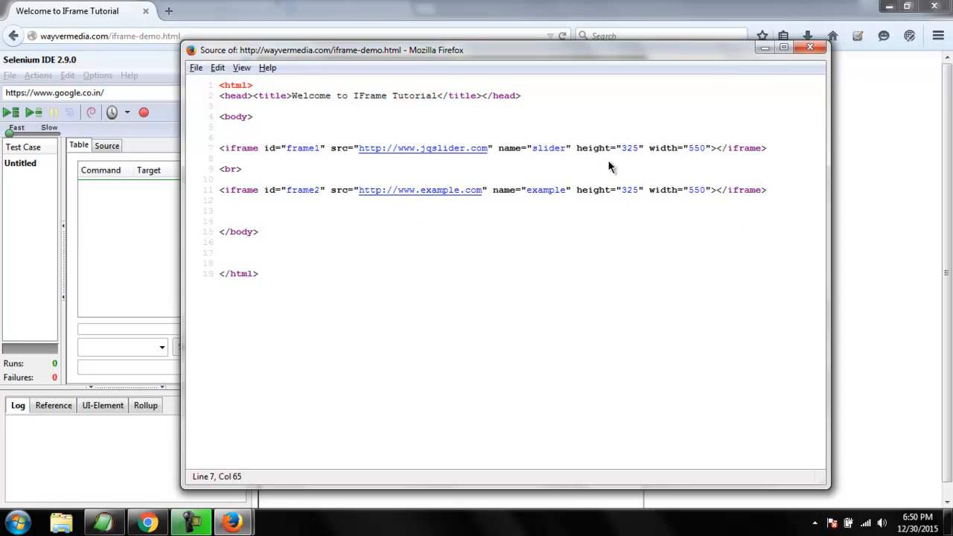
click(320, 149)
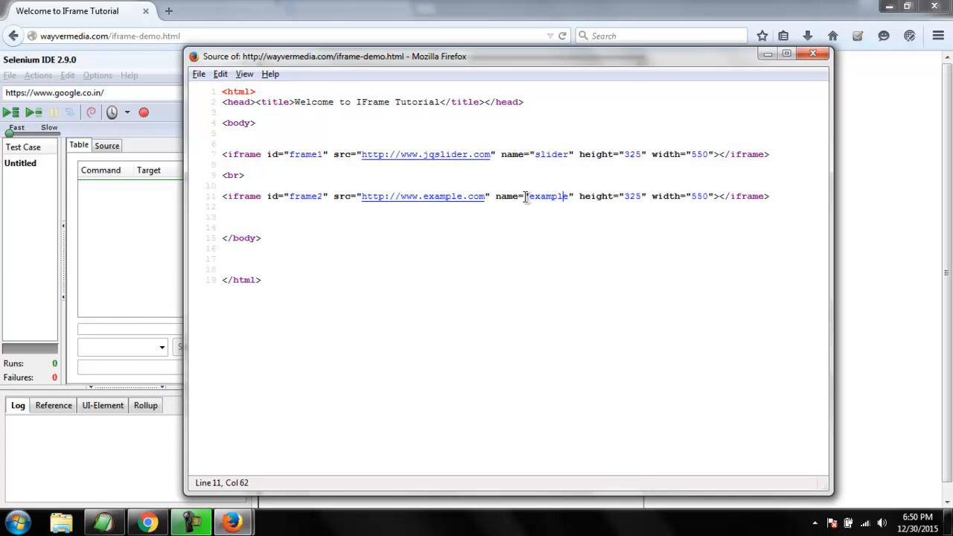
mouse_move(378, 216)
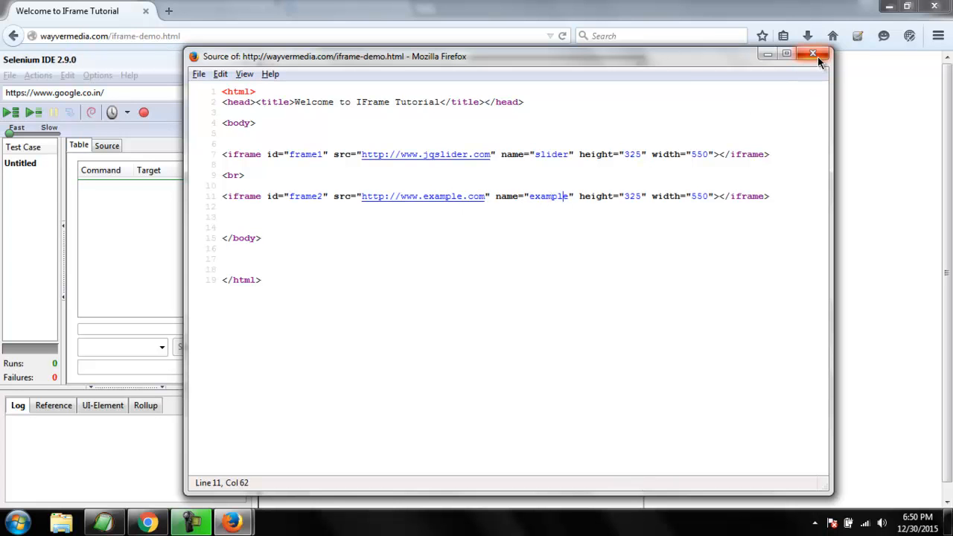
click(813, 54)
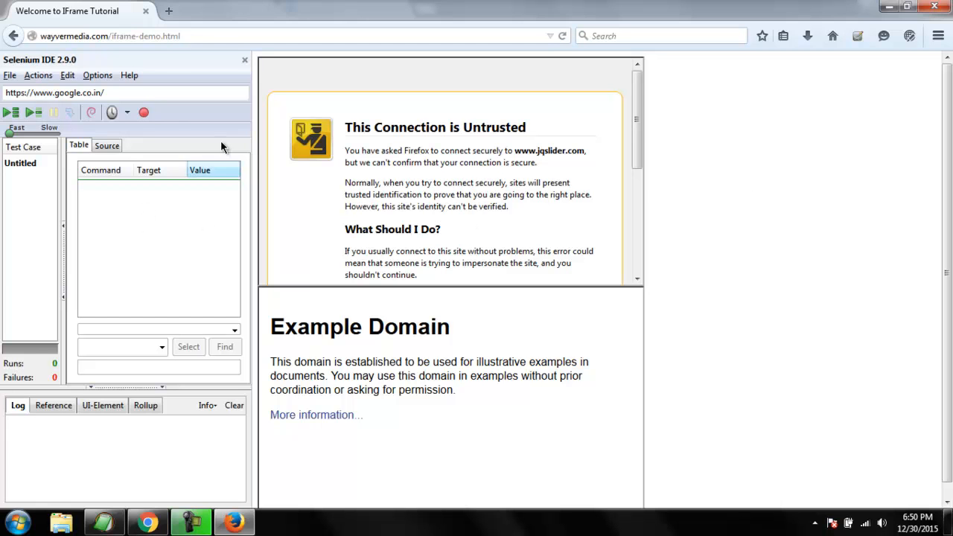
mouse_move(177, 134)
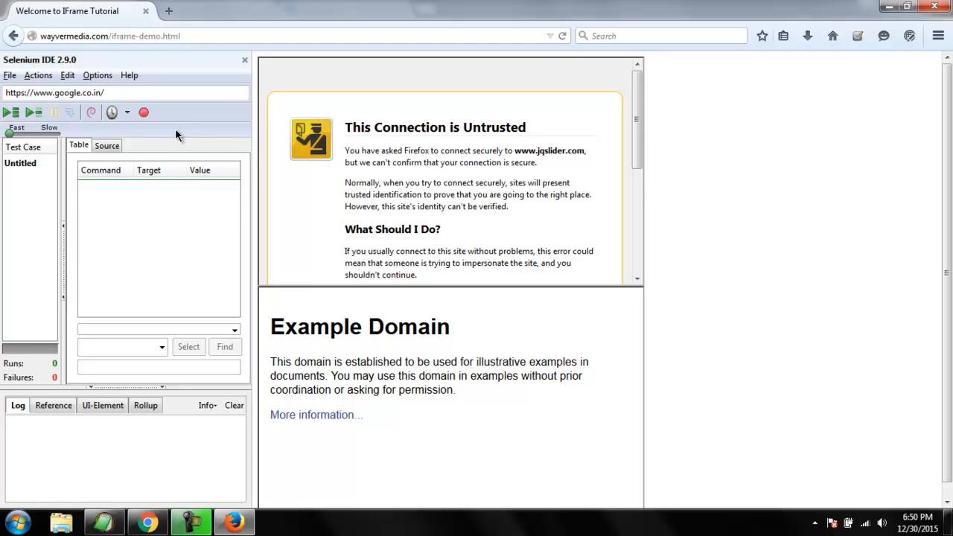
Step: Insert an open command targeting the iframe-demo.html URL as the first test step
click(158, 186)
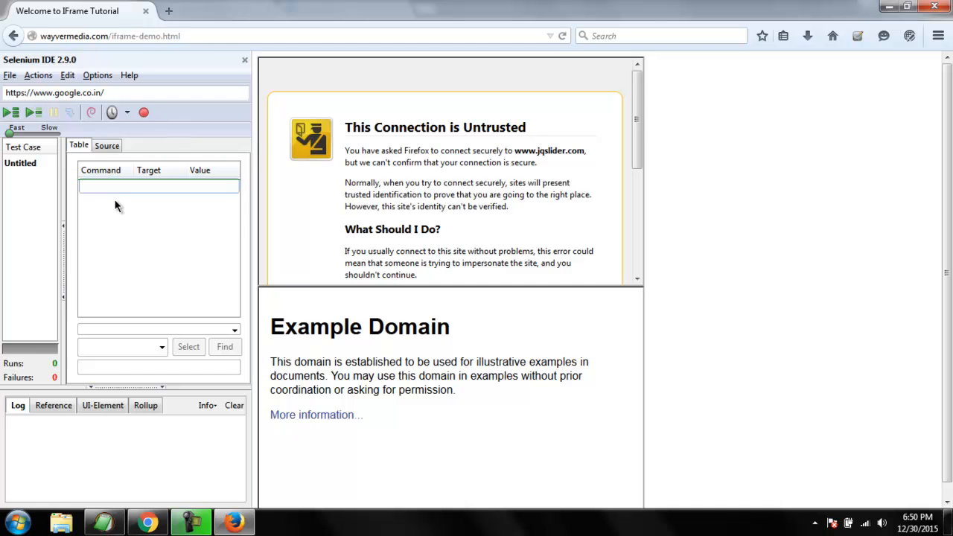
mouse_move(81, 71)
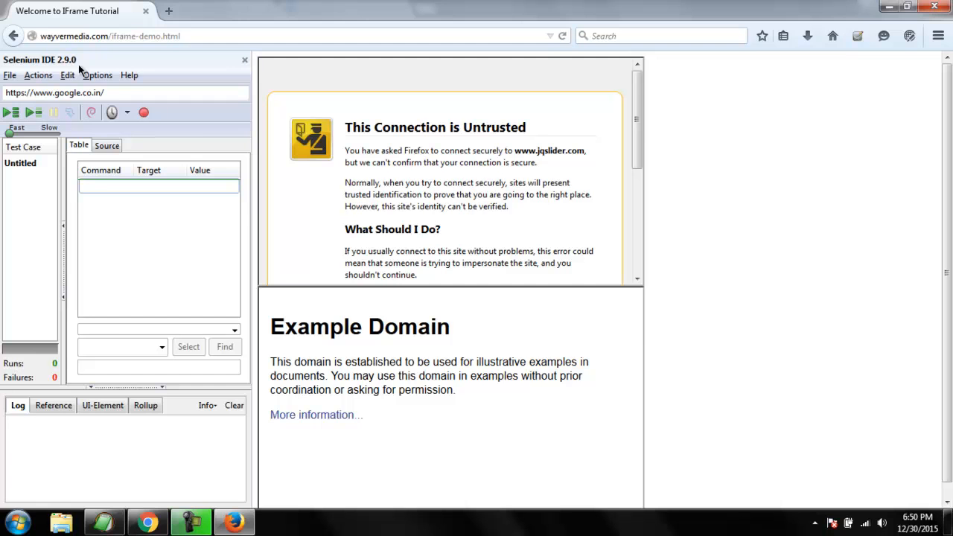
mouse_move(117, 337)
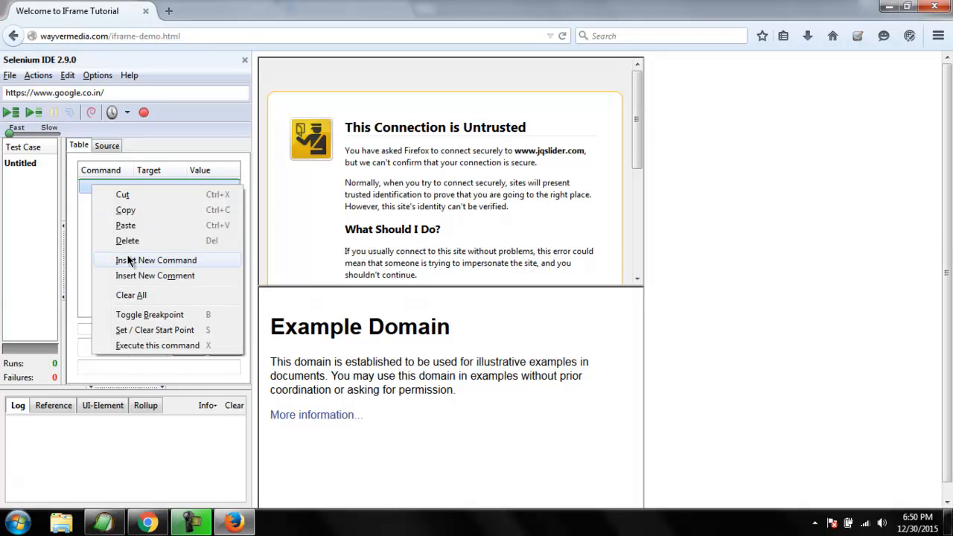
click(154, 259)
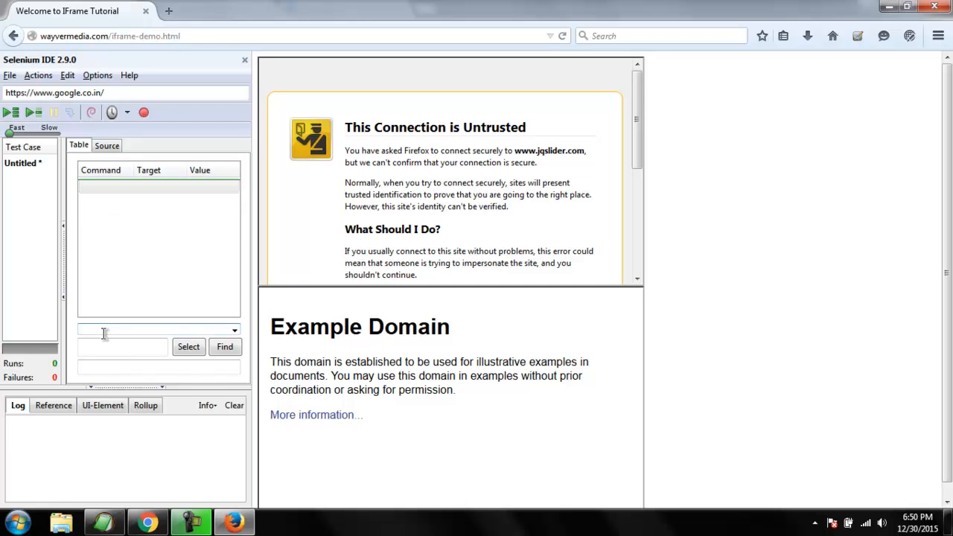
text(open)
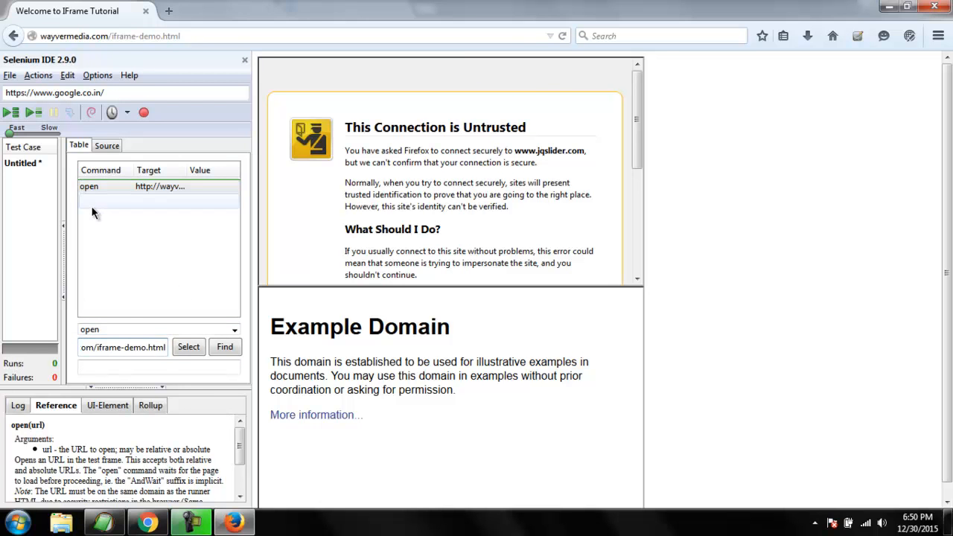
Step: Add a selectFrame command targeting name=example as the second test step
click(158, 202)
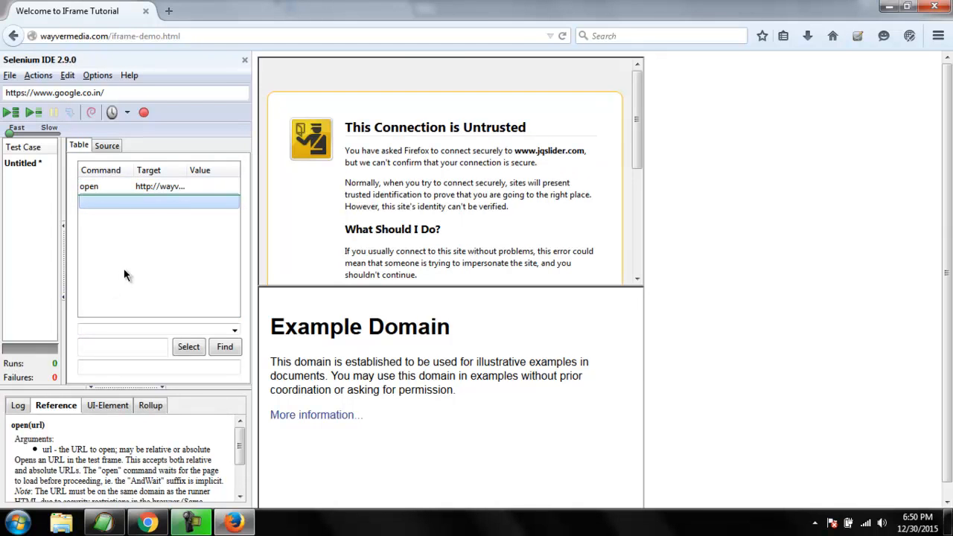
click(119, 330)
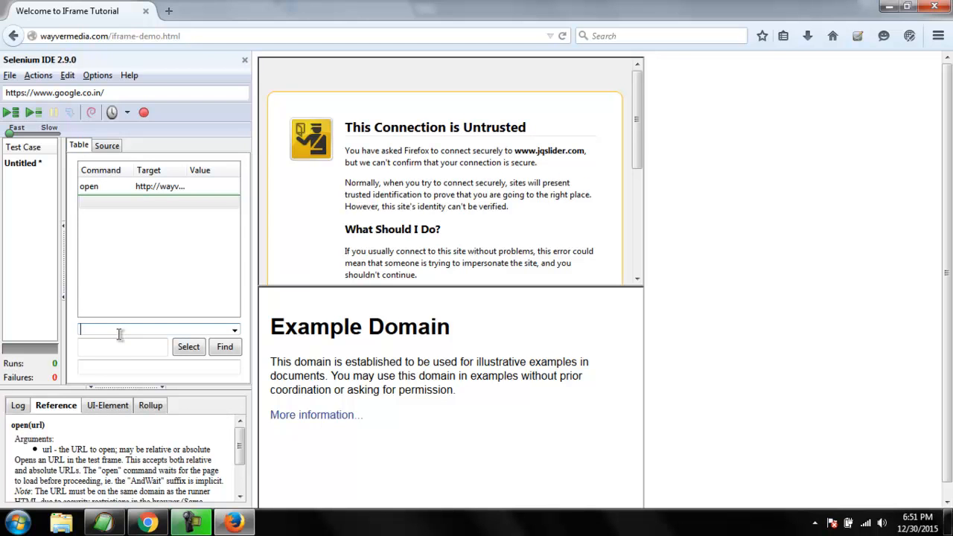
text(s)
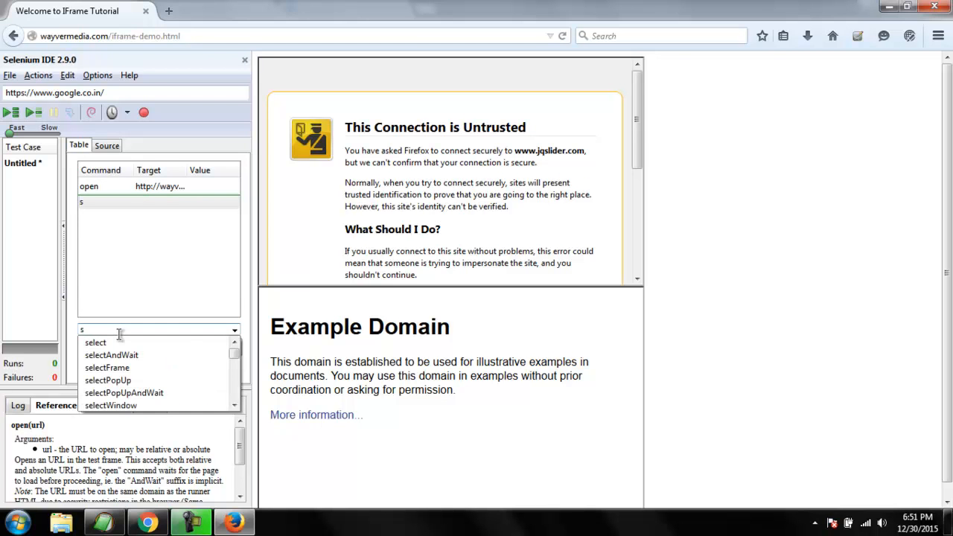
text(lect)
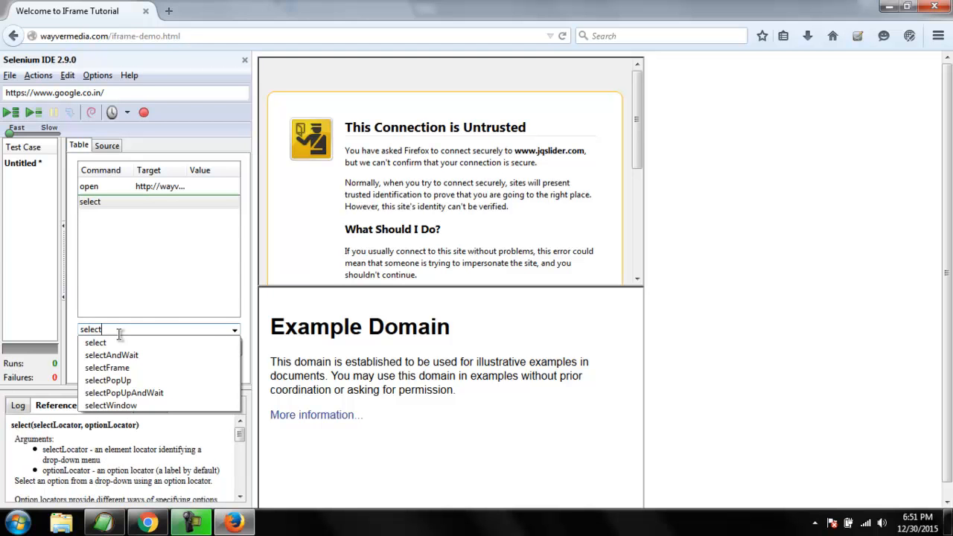
click(107, 367)
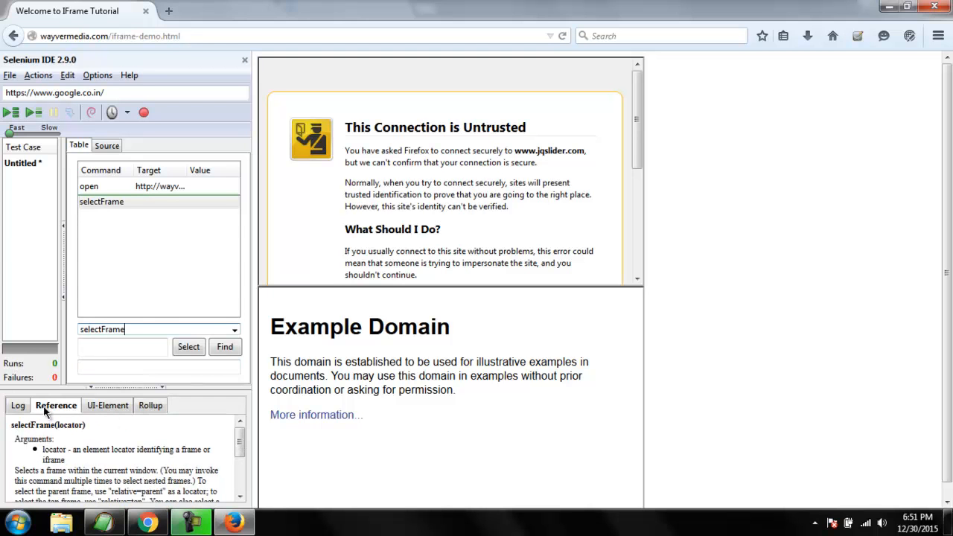
click(122, 347)
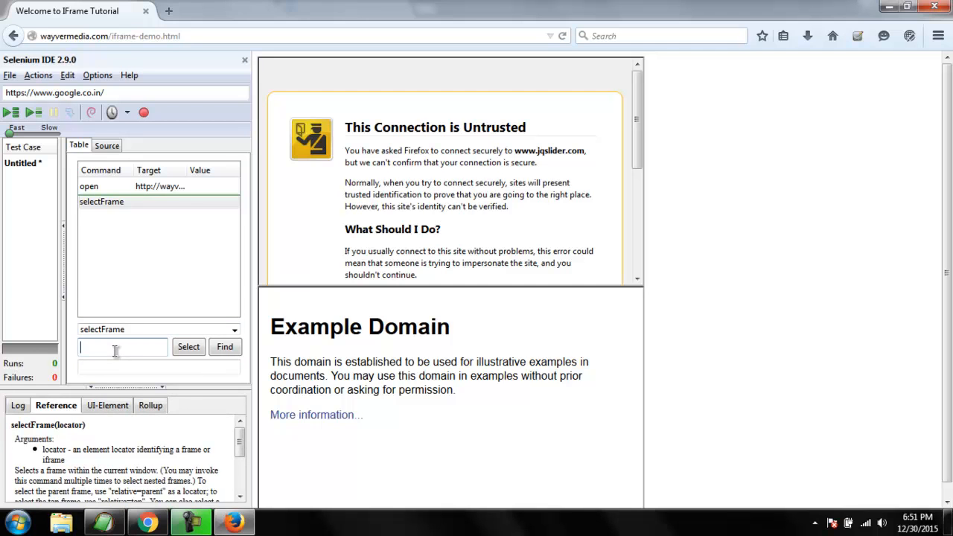
text(name)
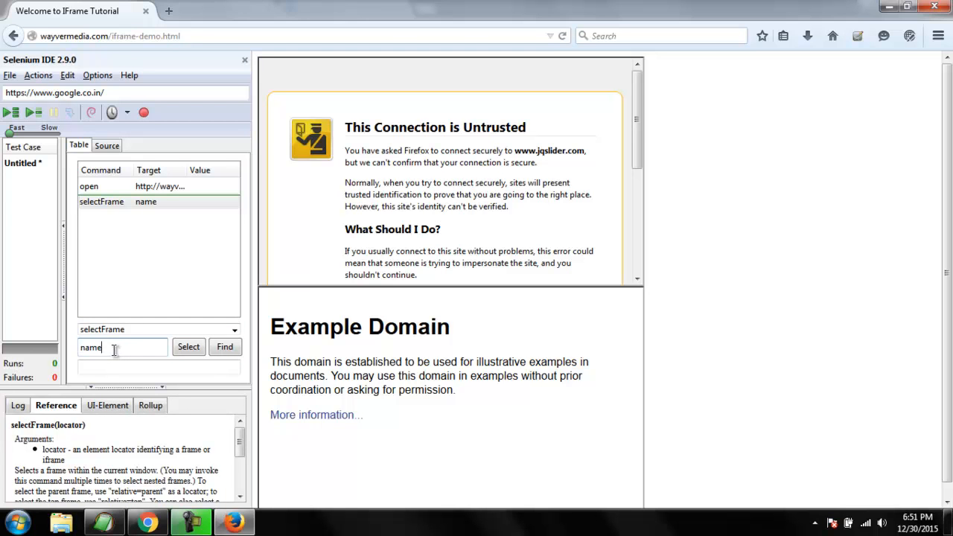
text(=example)
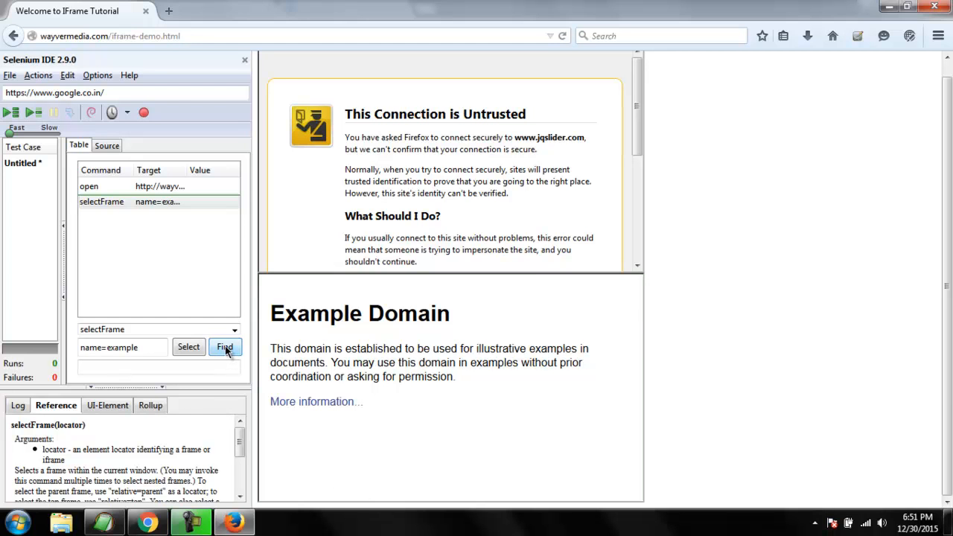
mouse_move(610, 426)
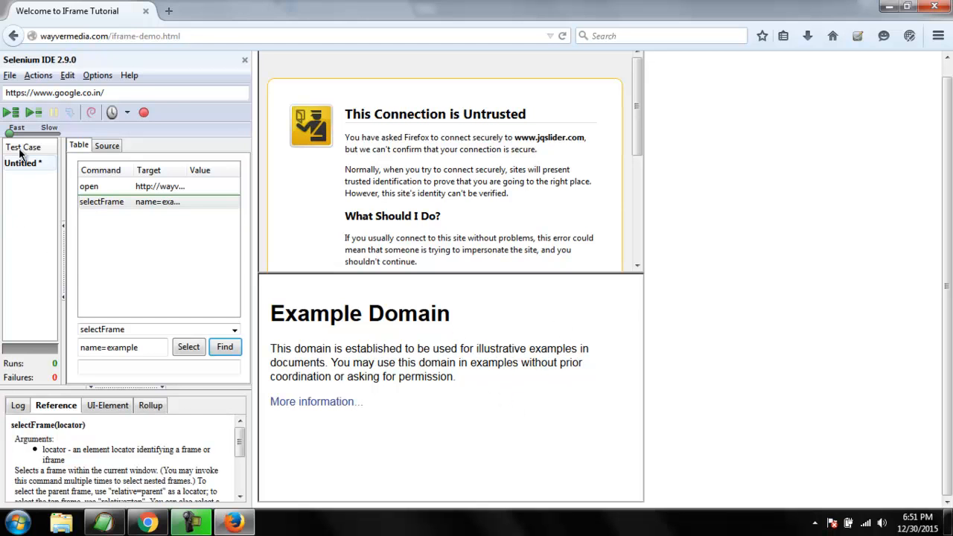
mouse_move(12, 113)
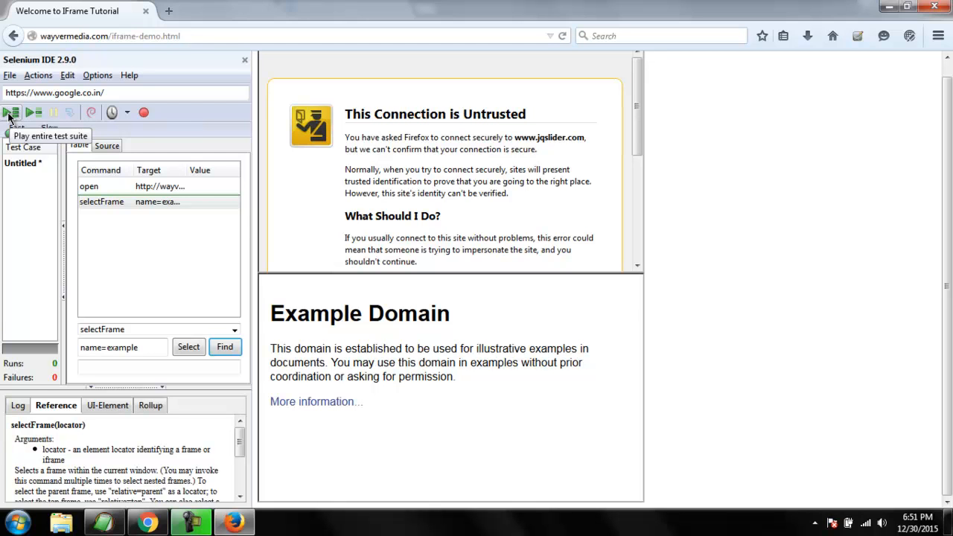
Step: Run the test case so the log reports 1 played, all passed
click(12, 113)
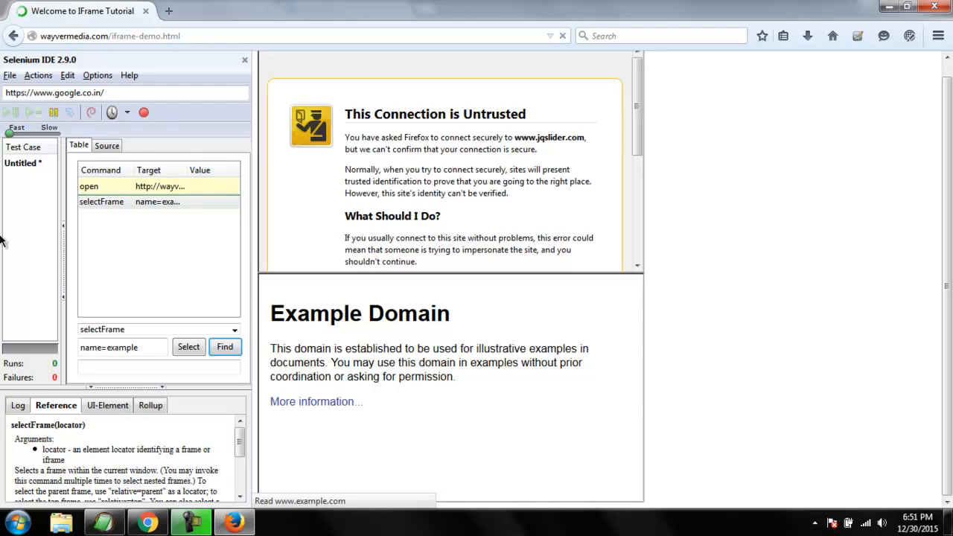
click(12, 114)
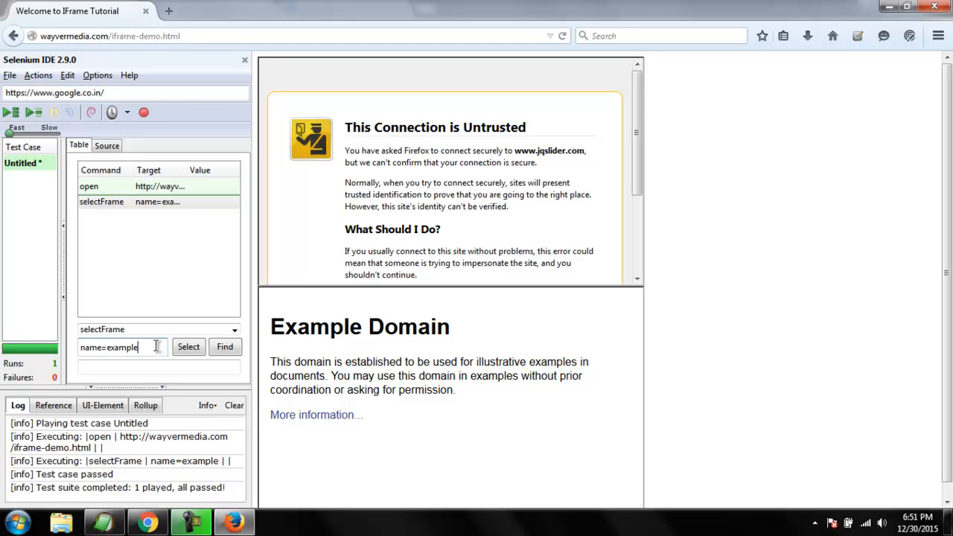
Step: Change the selectFrame target to name=example2 and use Find, getting locator not found
text(2)
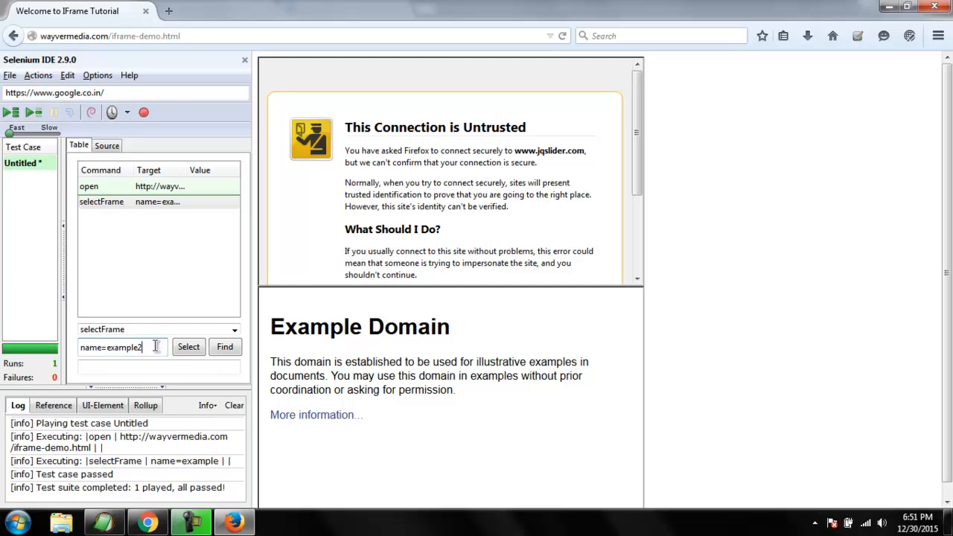
click(224, 346)
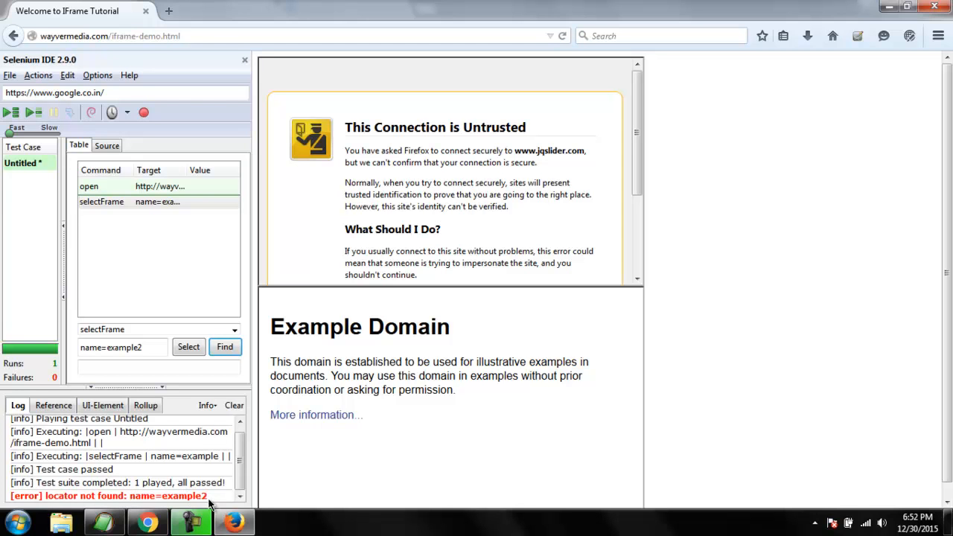
mouse_move(88, 514)
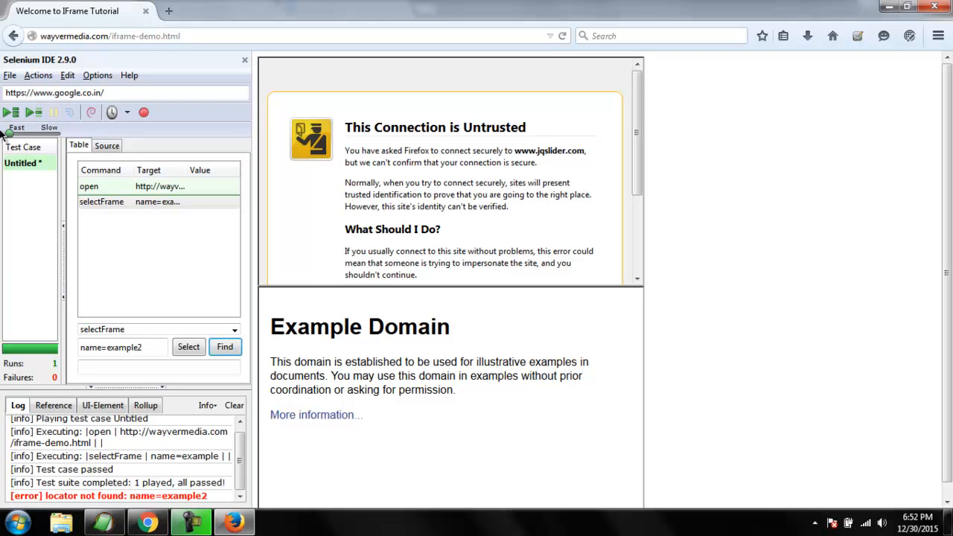
Step: Rerun the test case so the log reports name=example2 not found, 1 failed
click(6, 113)
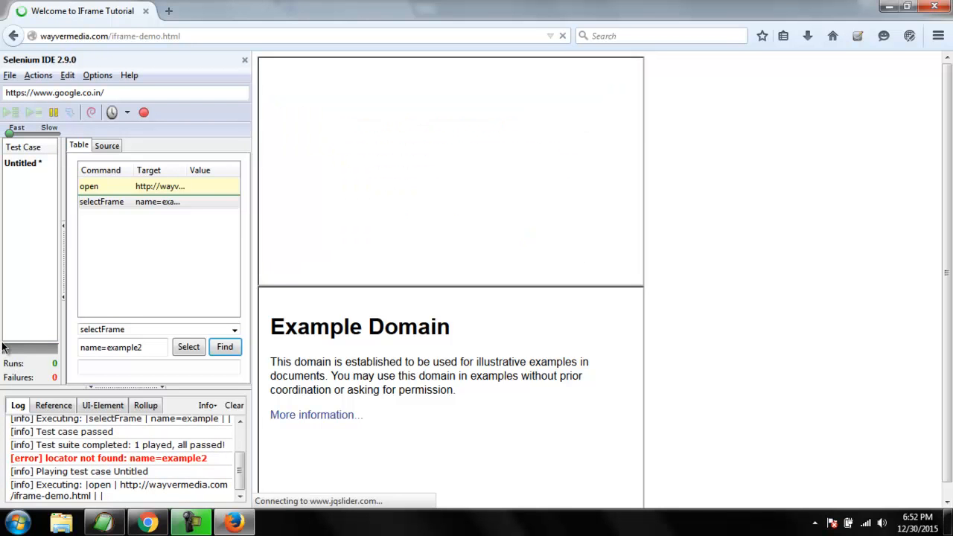
click(12, 113)
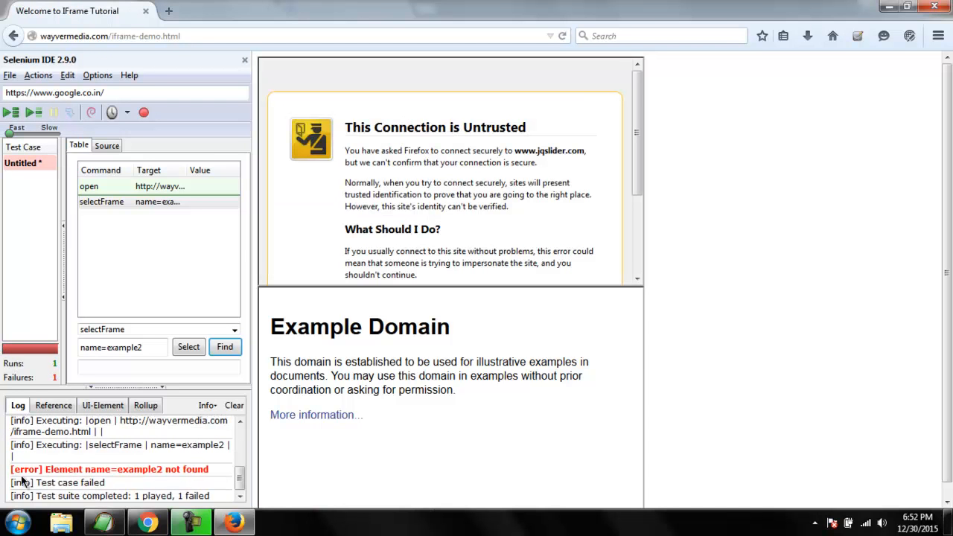
double_click(127, 470)
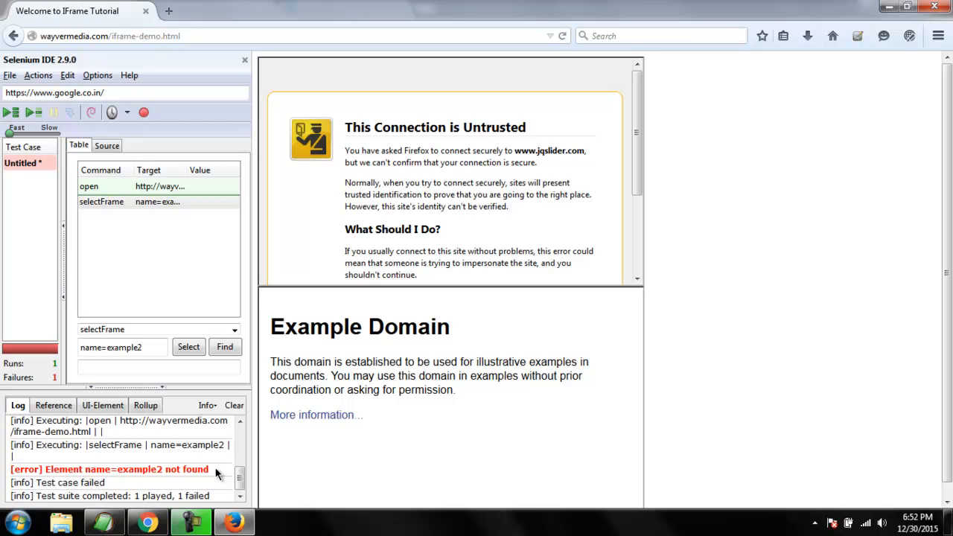
mouse_move(141, 441)
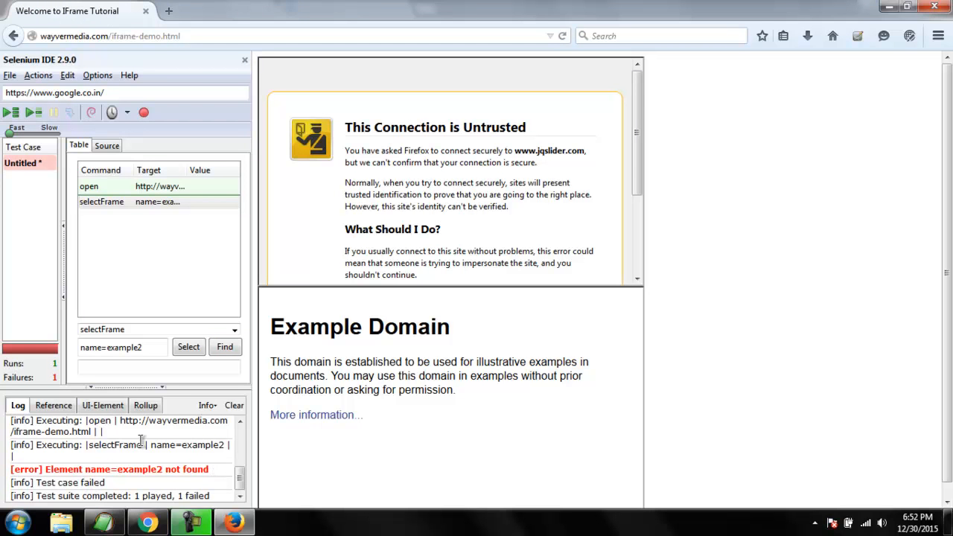